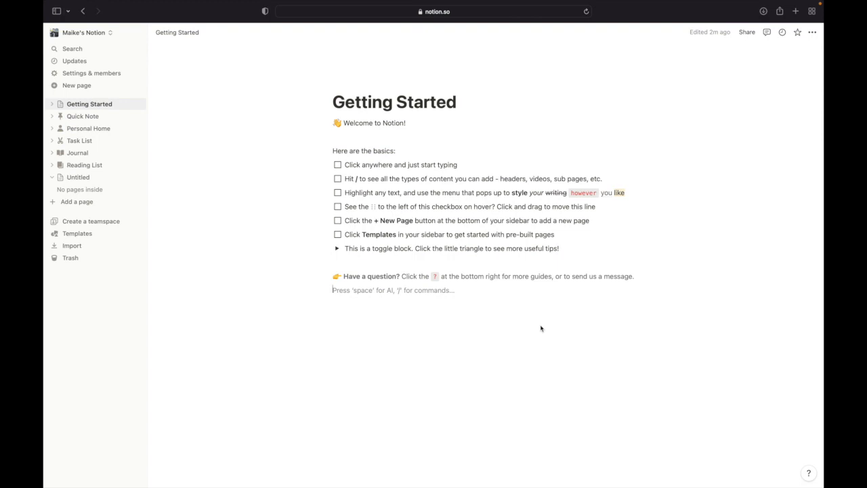
{"action": "mouse_move", "coordinate": [463, 152]}
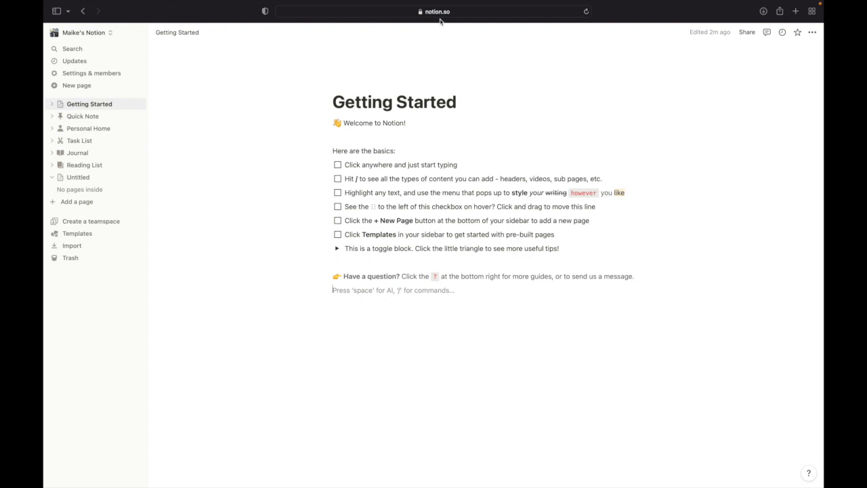
{"action": "mouse_move", "coordinate": [263, 62]}
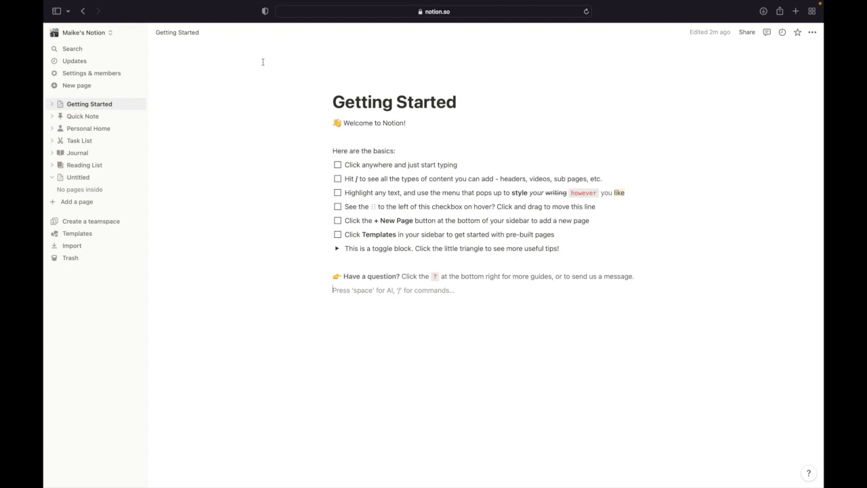
{"action": "mouse_move", "coordinate": [270, 65]}
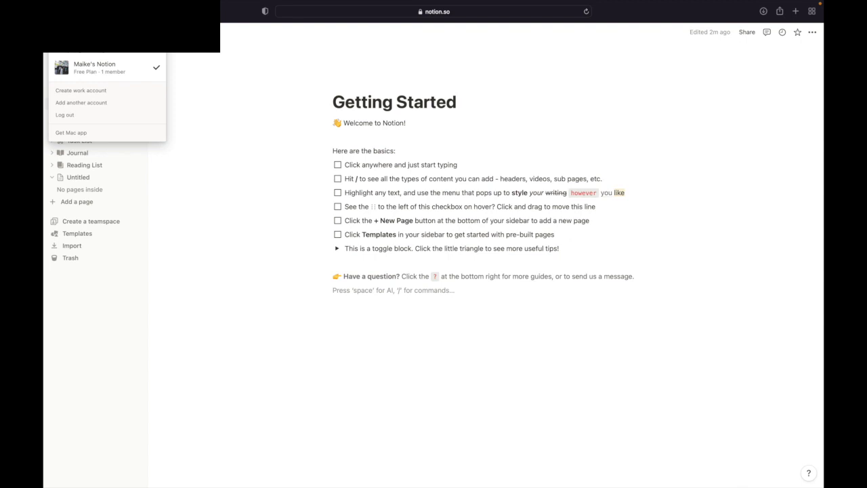
{"action": "mouse_move", "coordinate": [70, 132]}
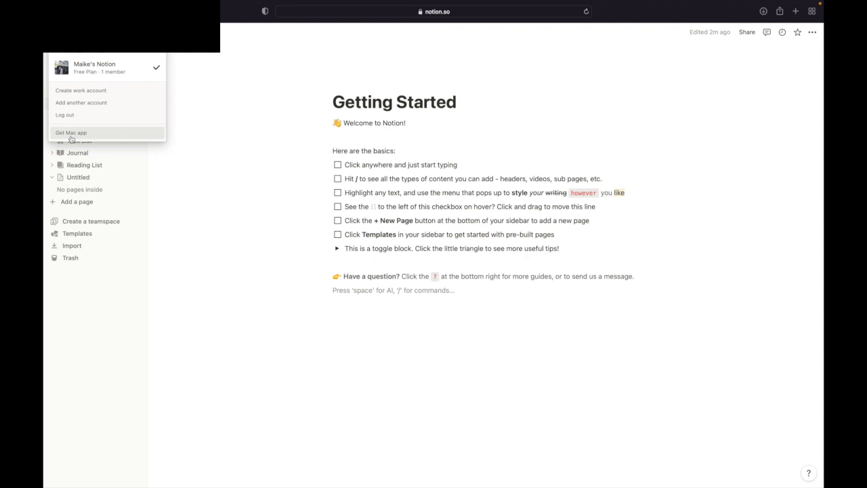
Step: Download Notion for Mac from Safari, allowing downloads from notion.so
{"action": "left_click", "coordinate": [70, 132]}
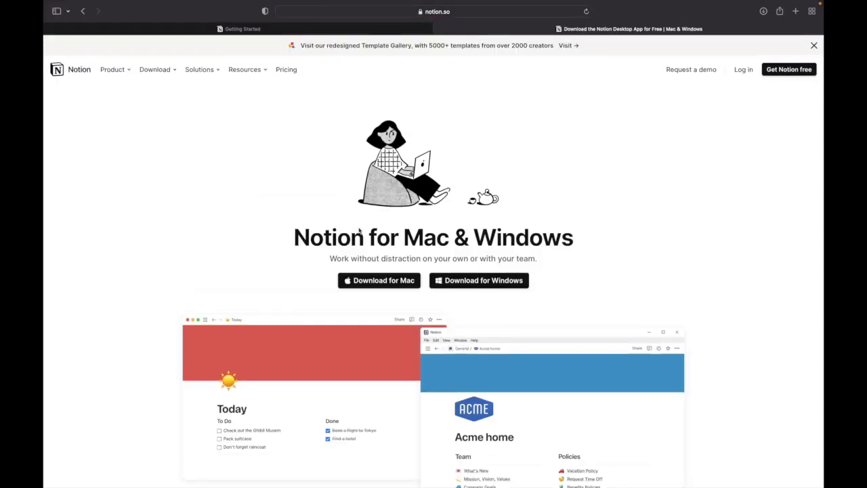
{"action": "mouse_move", "coordinate": [589, 231]}
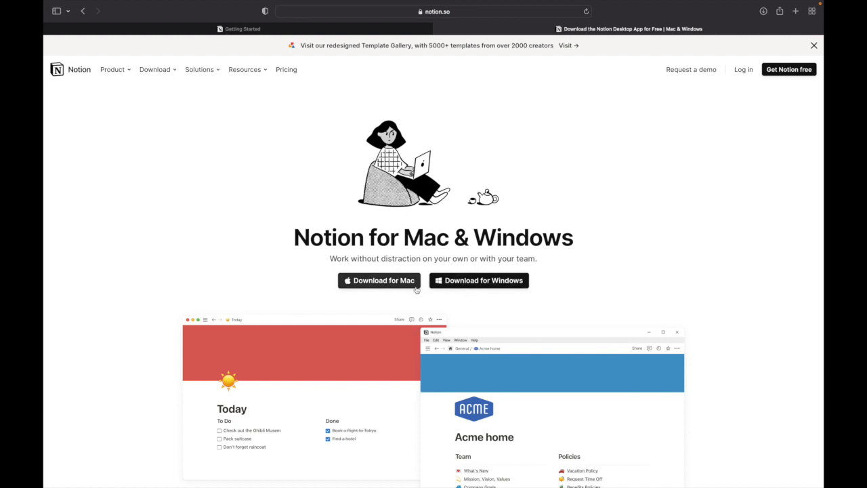
{"action": "mouse_move", "coordinate": [397, 283]}
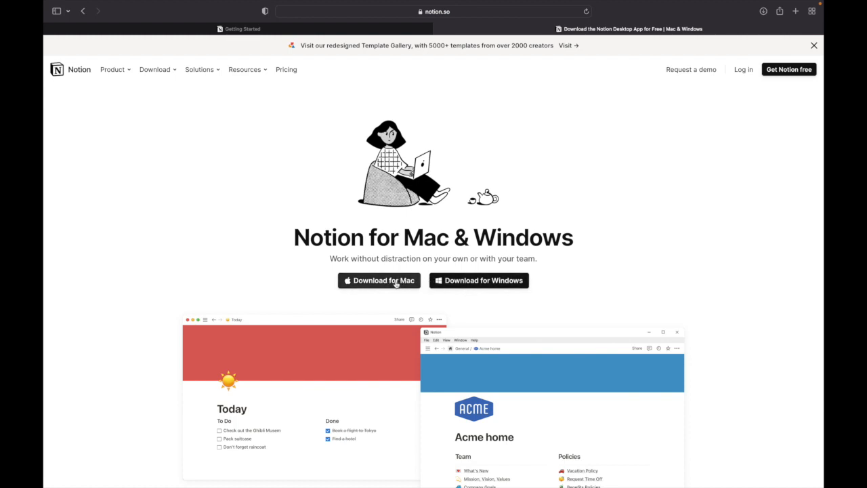
{"action": "left_click", "coordinate": [379, 280]}
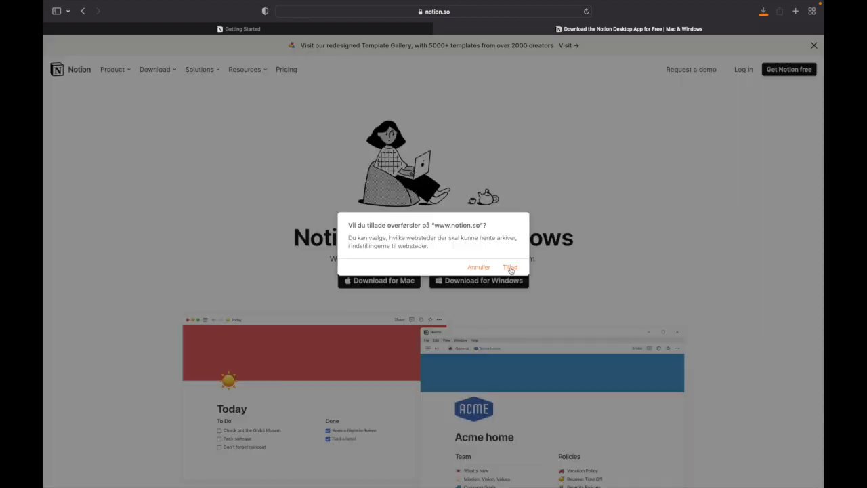
{"action": "left_click", "coordinate": [510, 267]}
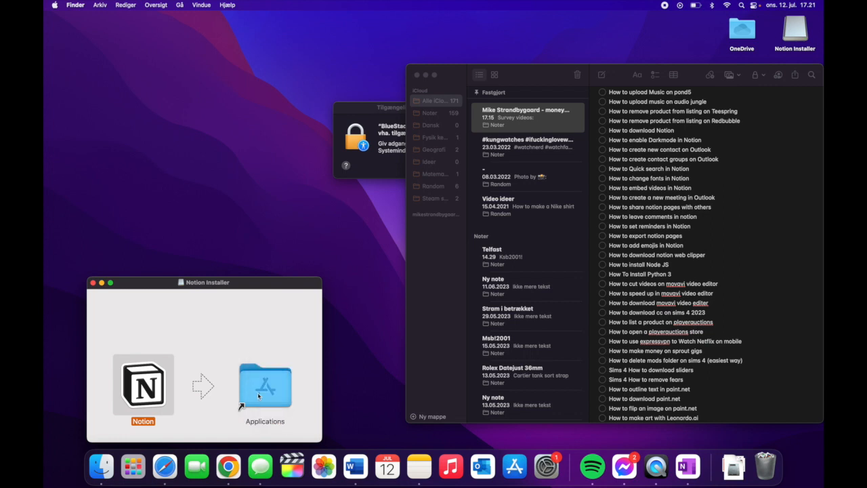
Step: Drag Notion from the installer disk image into the Applications folder
{"action": "left_click", "coordinate": [133, 466]}
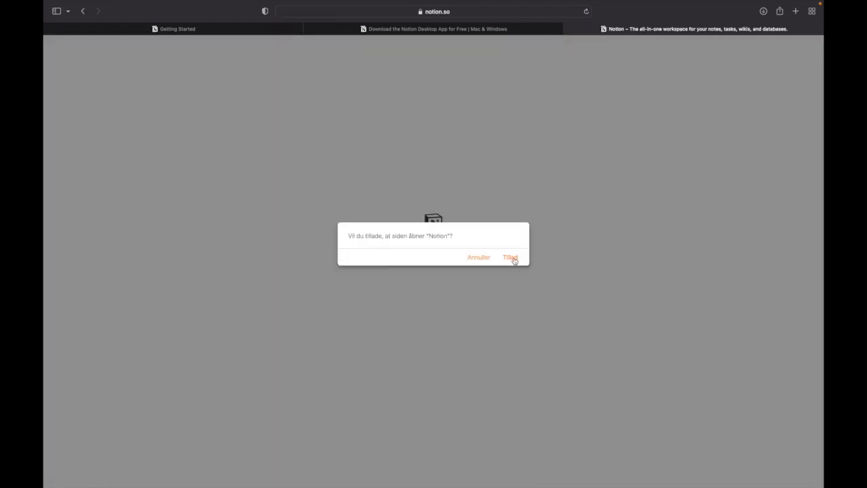
Step: Allow Safari to launch the Notion desktop app on the Getting Started page
{"action": "left_click", "coordinate": [510, 256]}
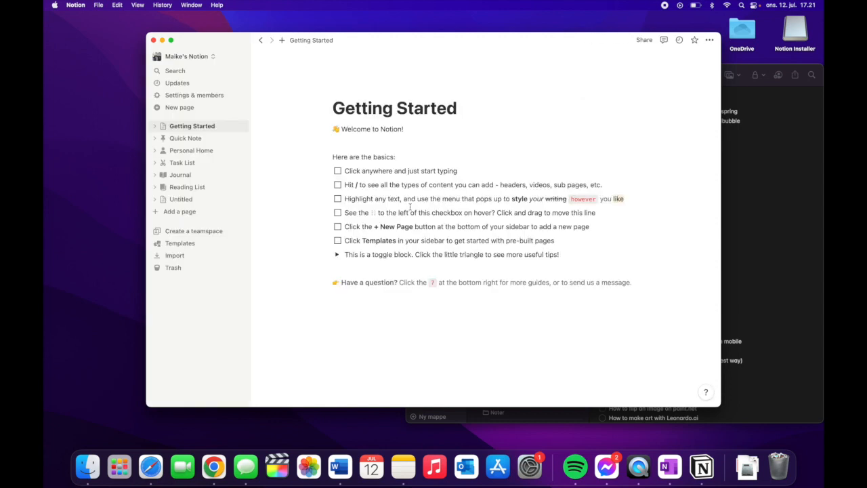